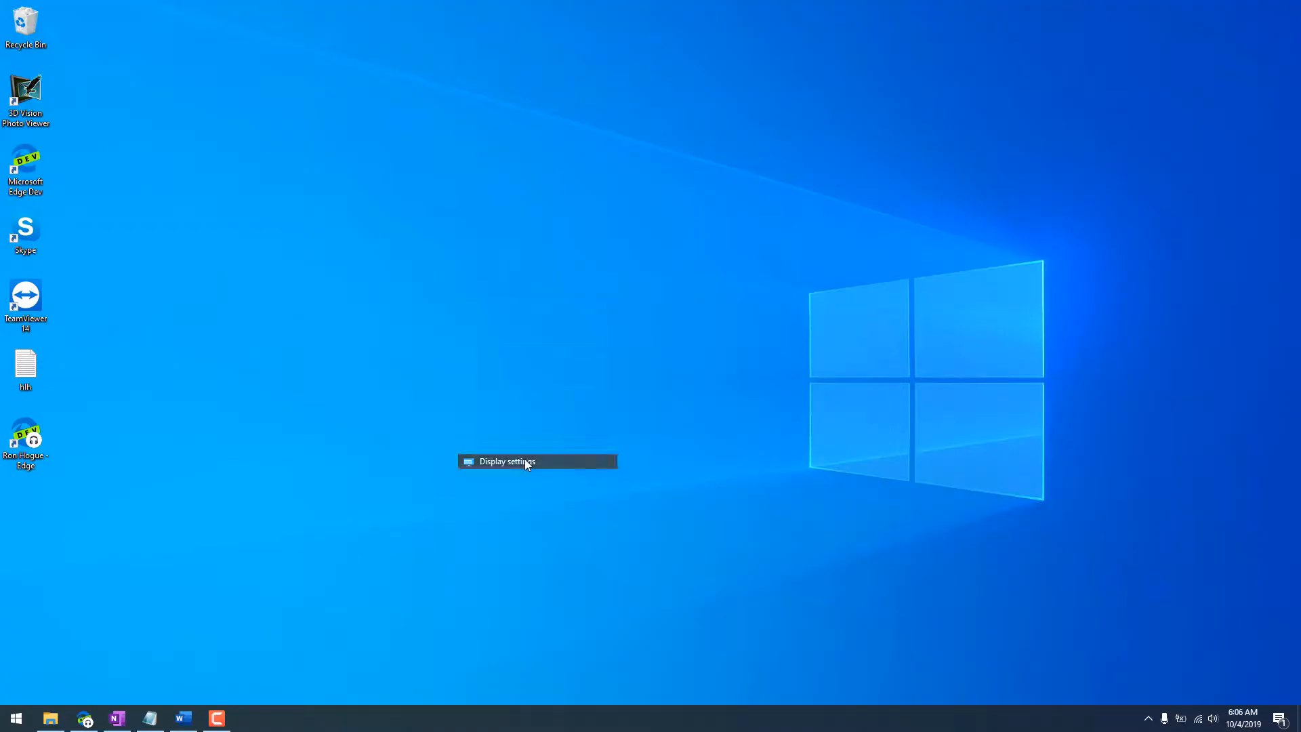
# Step: View the second monitor's Display resolution, confirming it reads 1920 × 1080
pyautogui.click(507, 462)
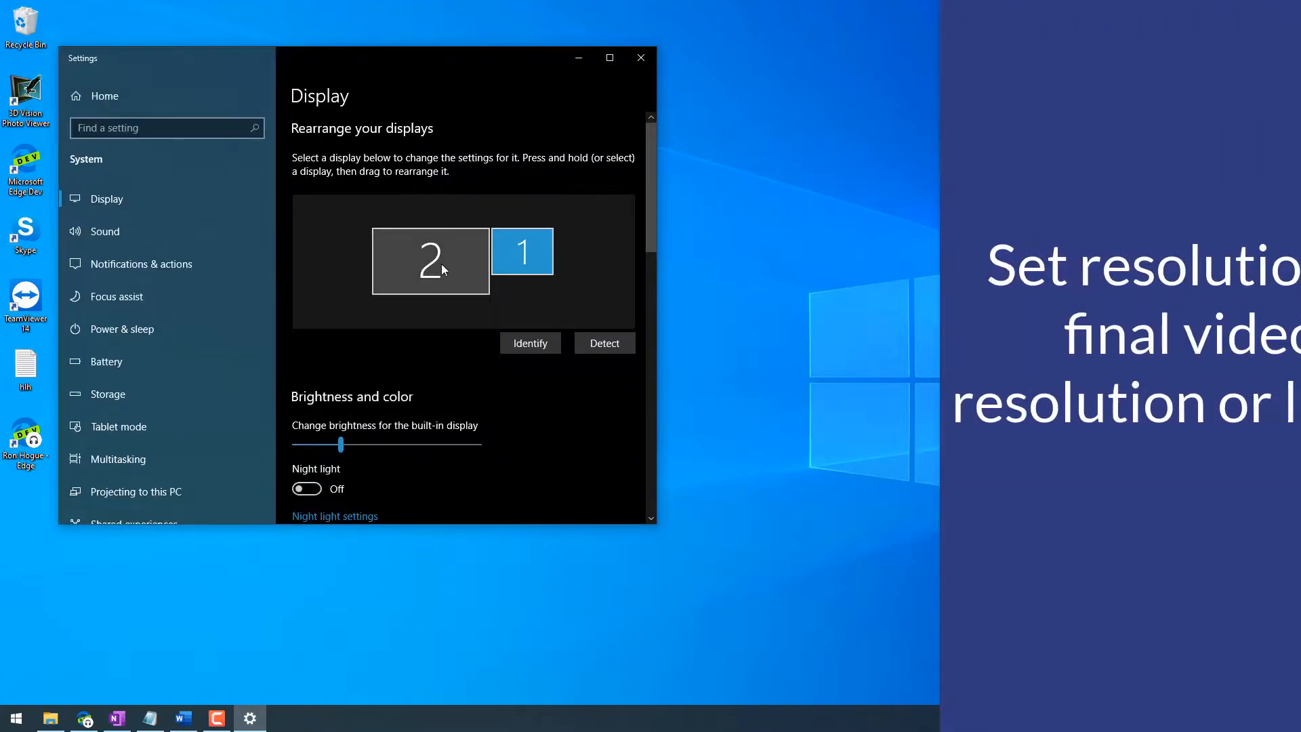
pyautogui.click(430, 261)
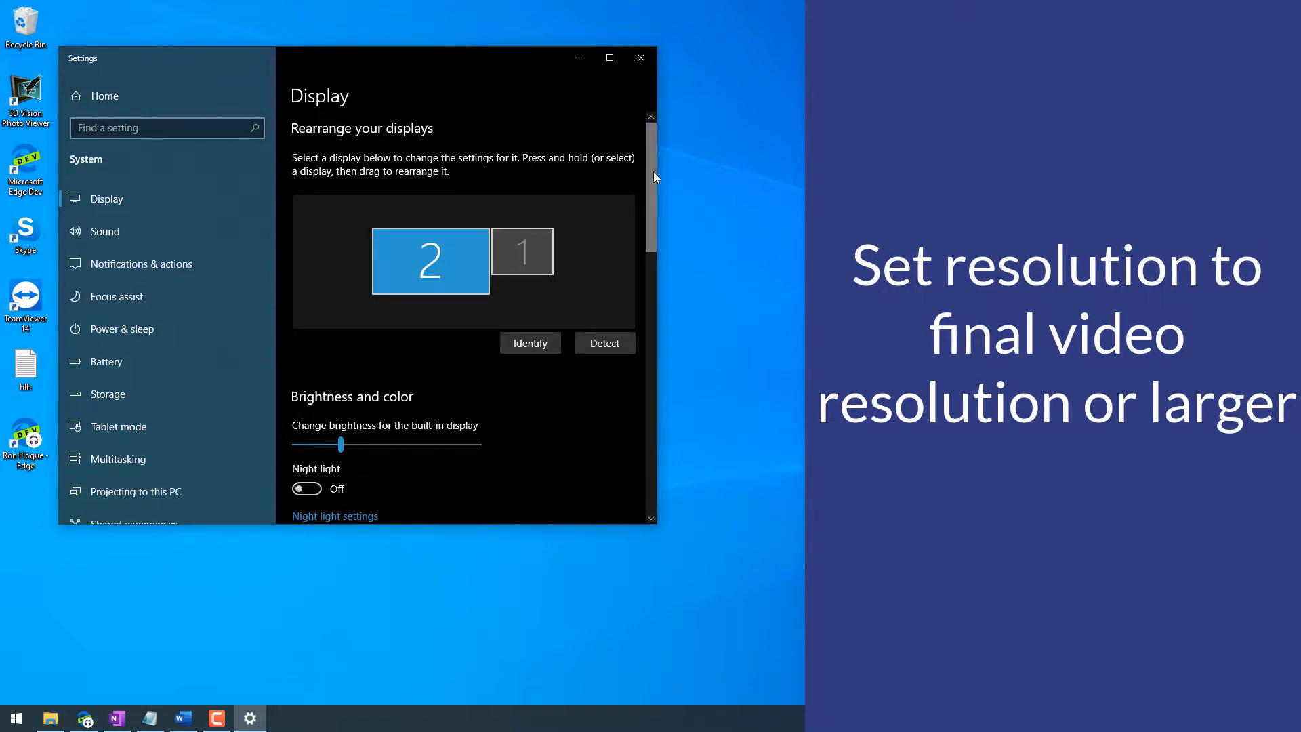
pyautogui.scroll(-3)
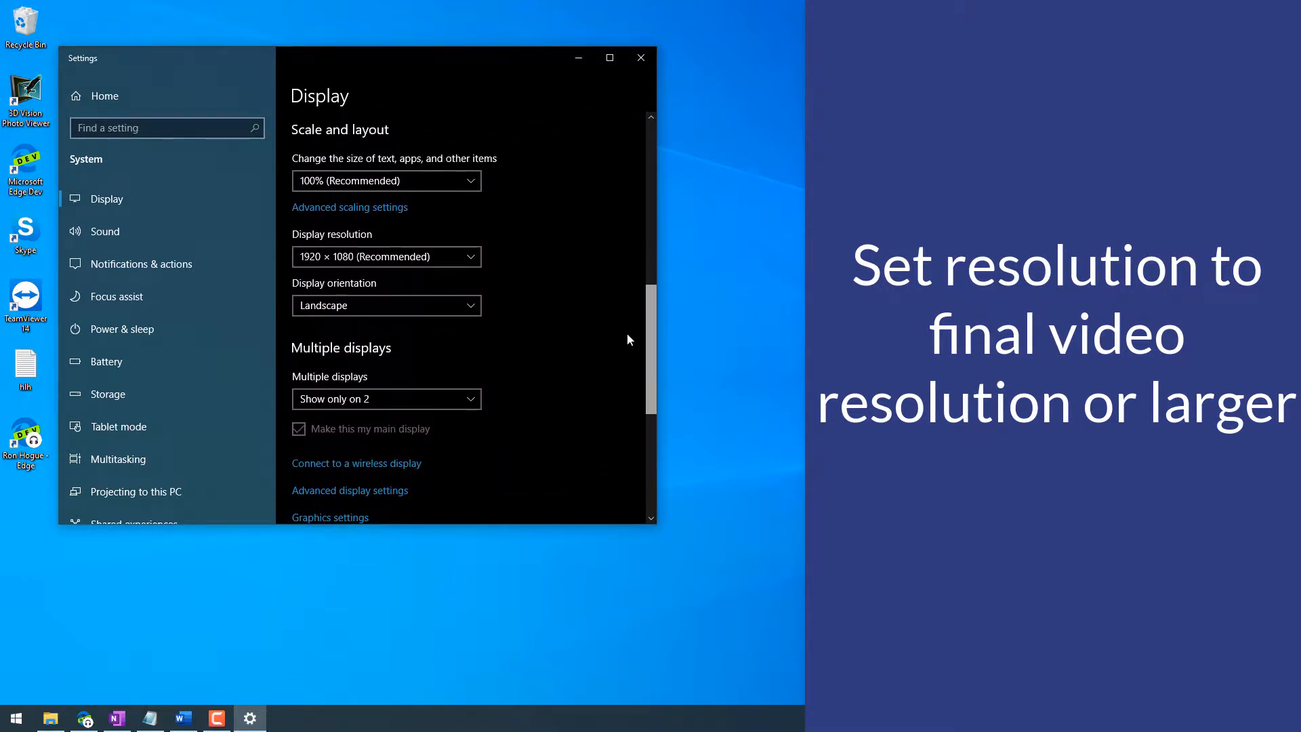
pyautogui.click(385, 256)
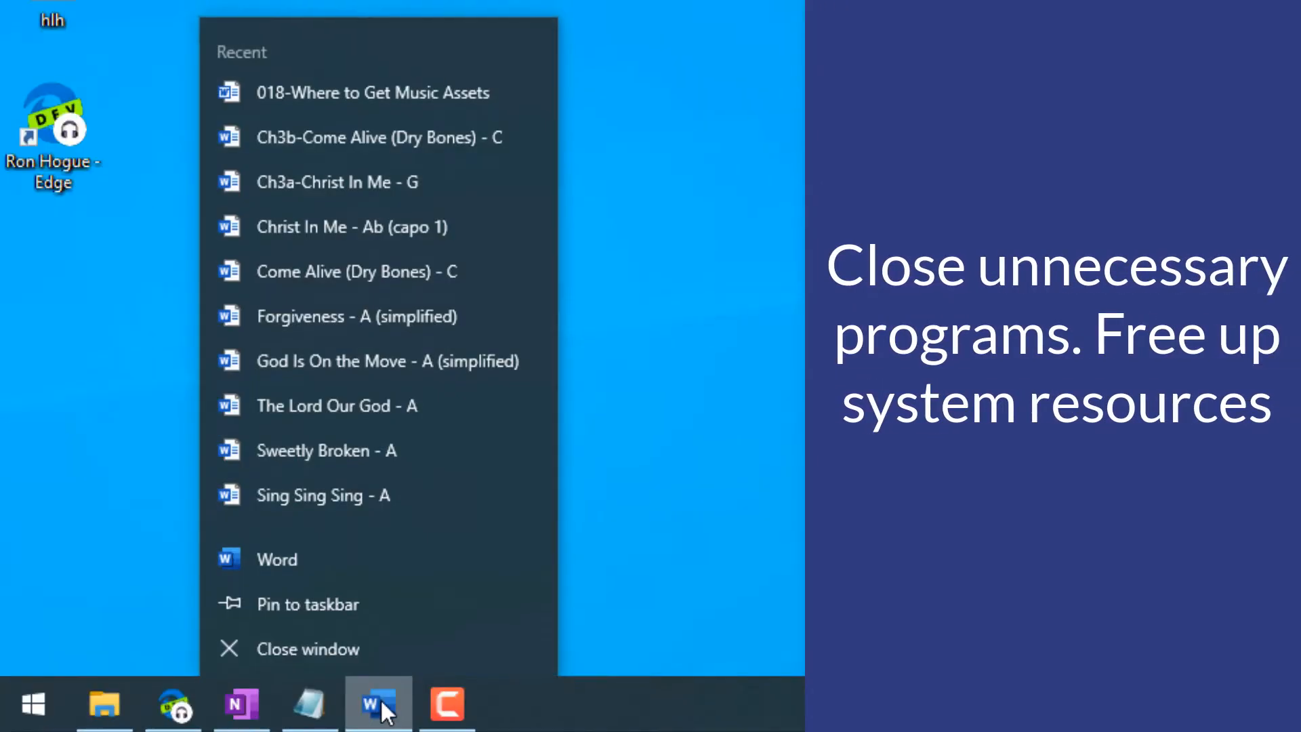
# Step: Close the Word window from the taskbar and bring up the desktop context menu
pyautogui.click(308, 648)
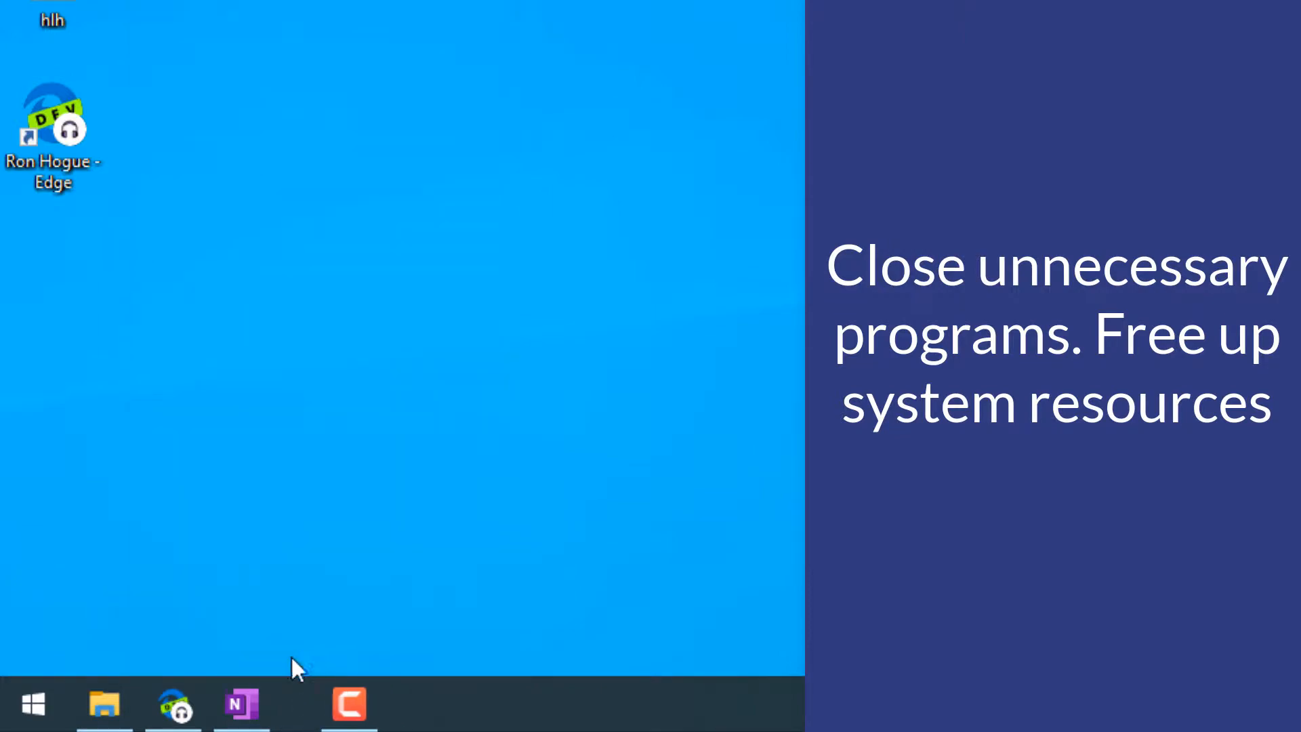
pyautogui.rightClick(241, 705)
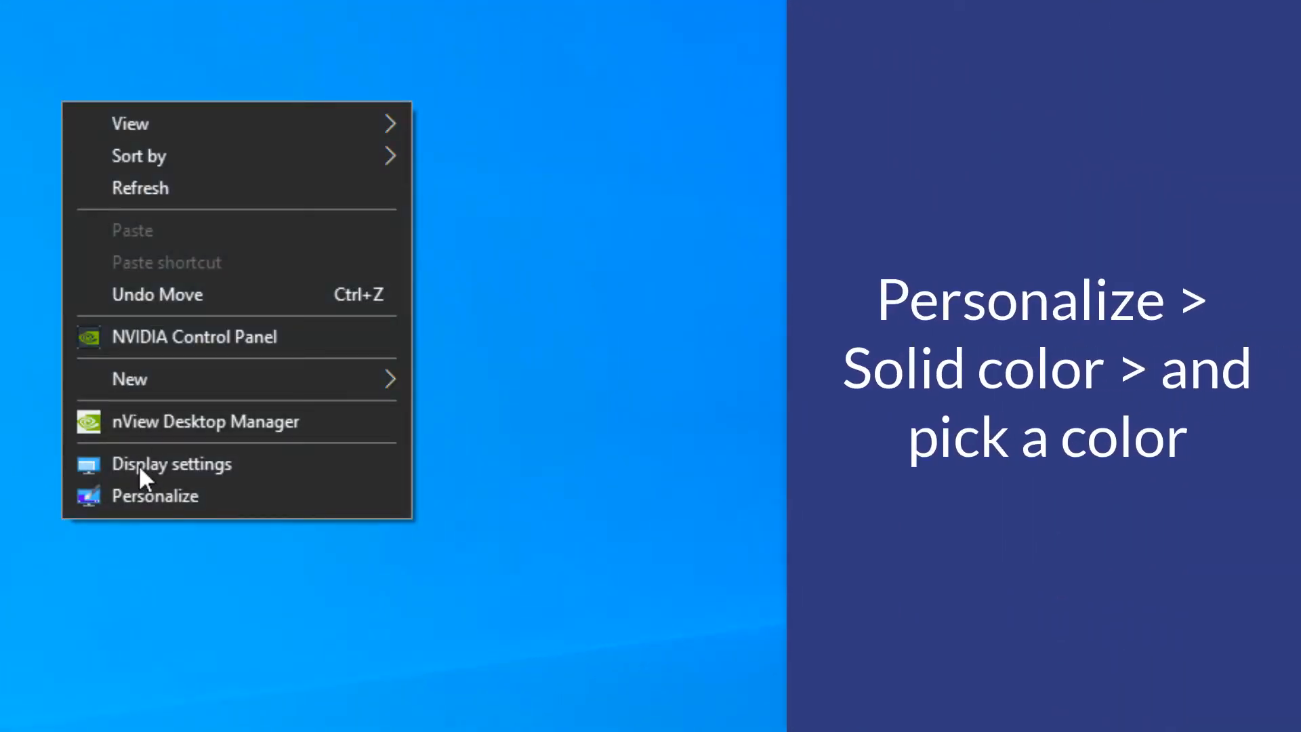
# Step: Set the Personalization background to a solid black colour
pyautogui.click(152, 495)
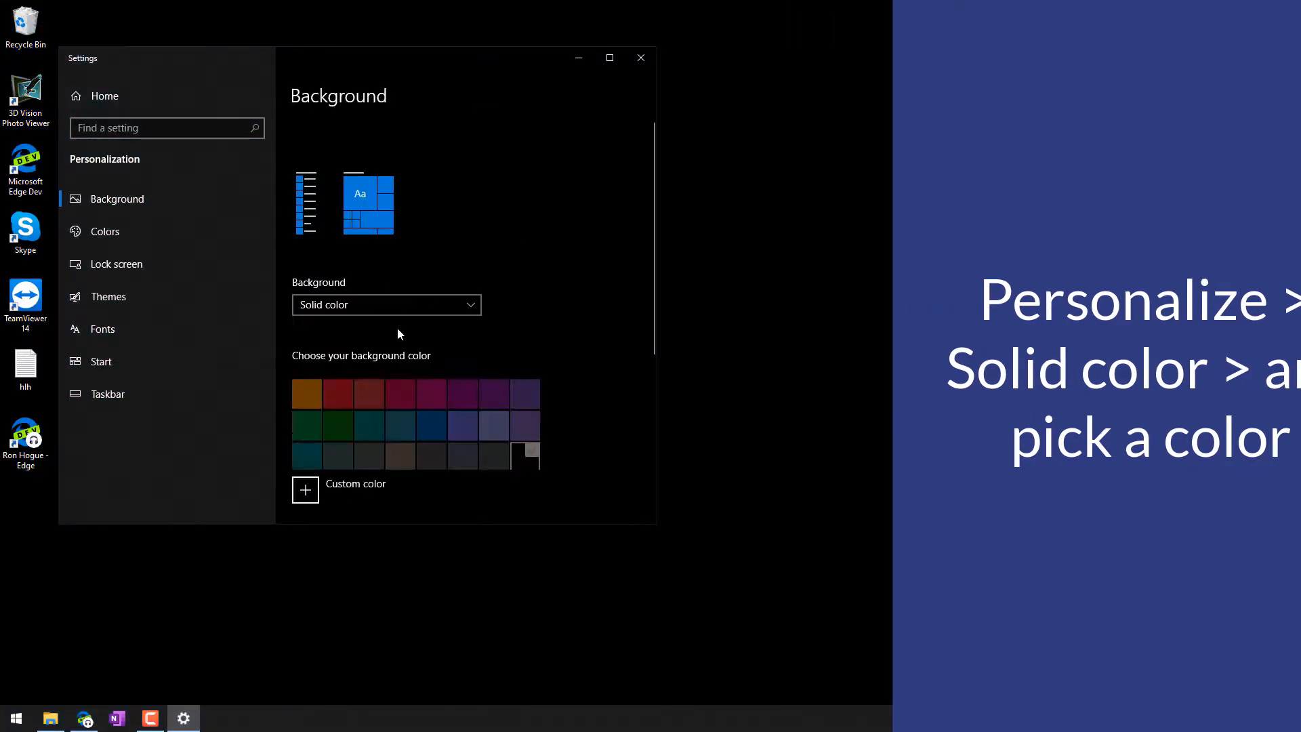
pyautogui.click(640, 57)
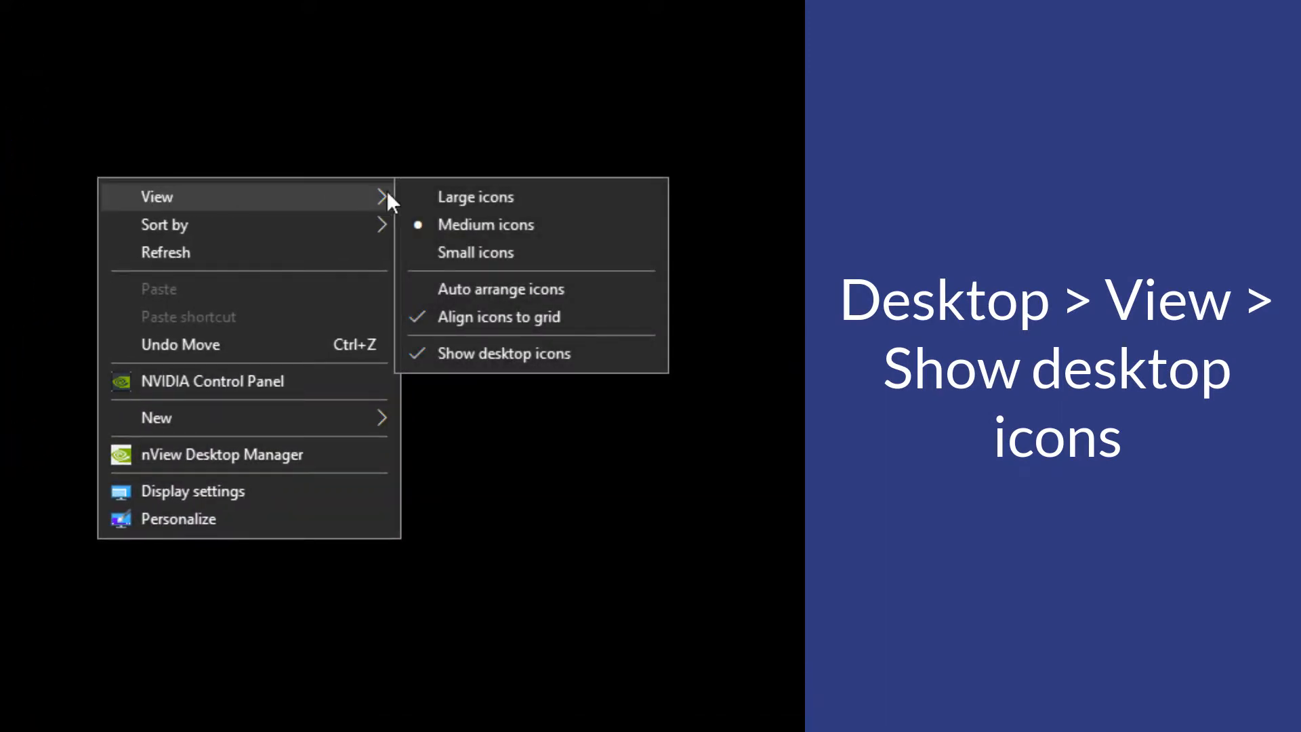
# Step: Uncheck Show desktop icons so the desktop shows no icons
pyautogui.click(504, 353)
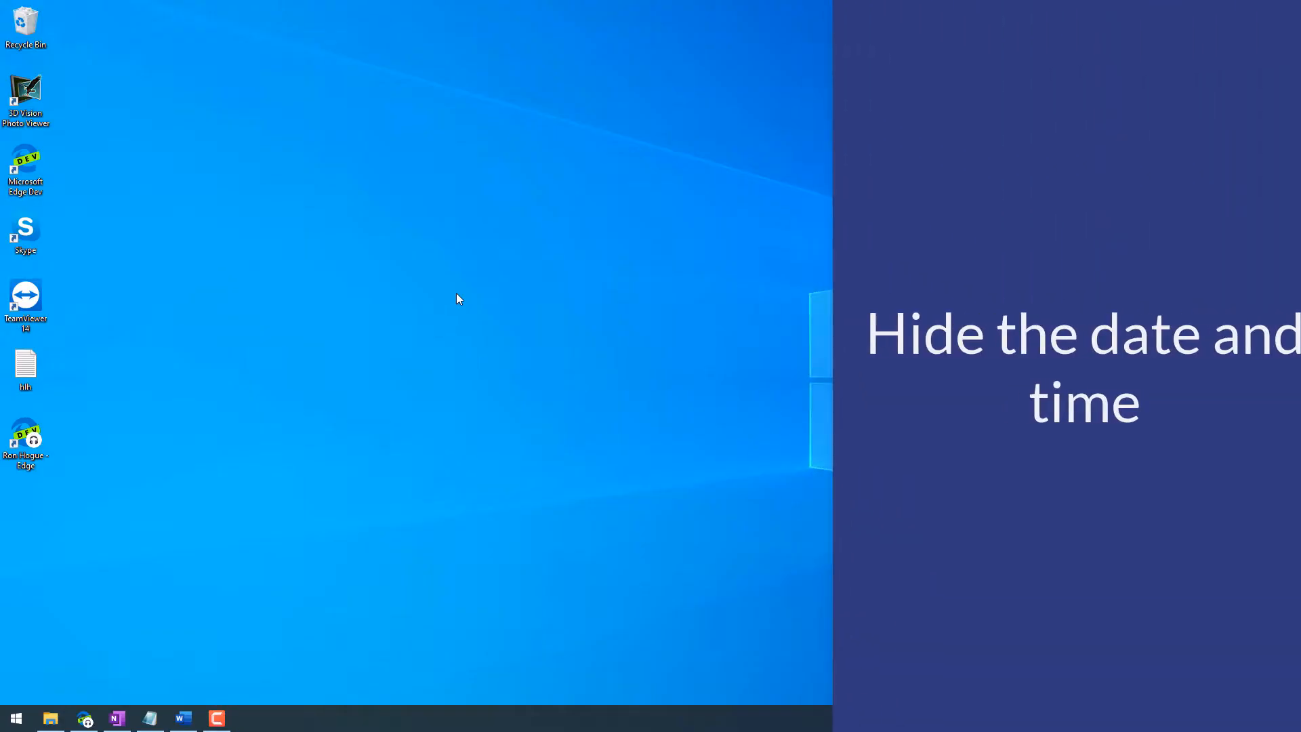
# Step: In Taskbar settings' system icons list, turn the Clock icon Off
pyautogui.rightClick(333, 717)
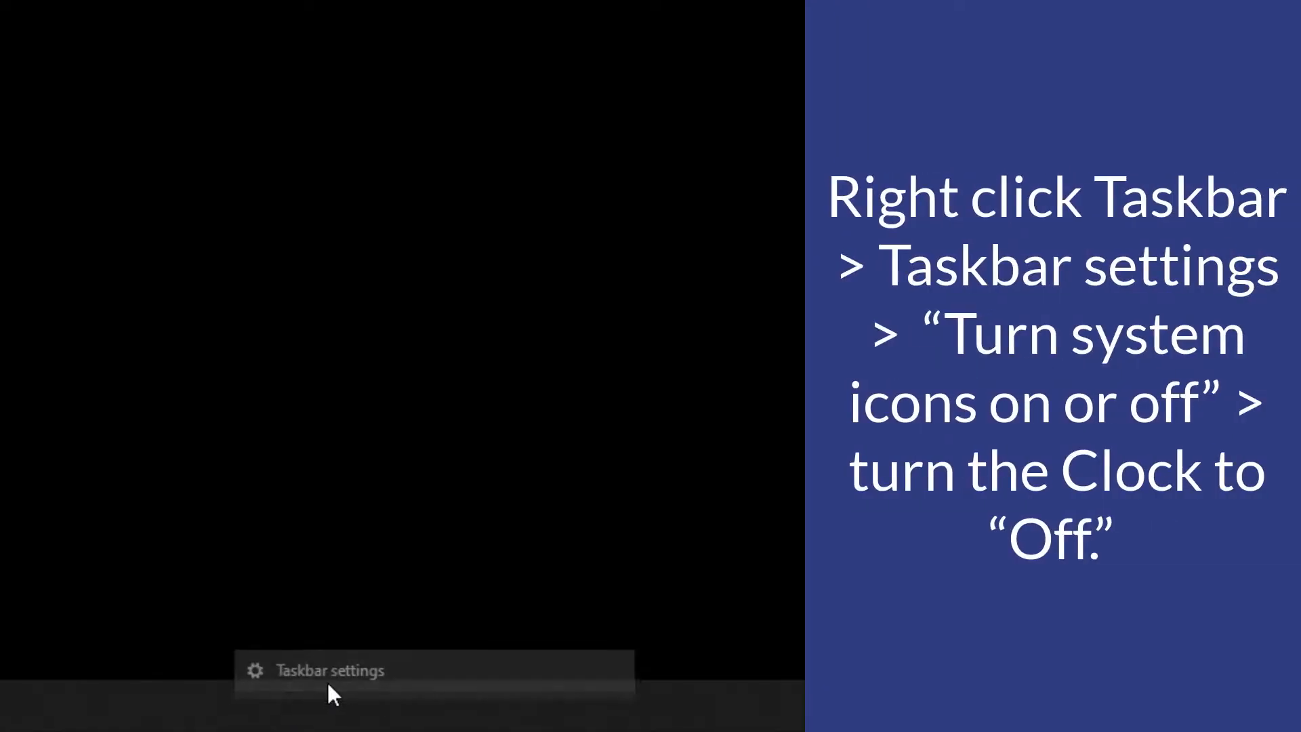
pyautogui.click(328, 670)
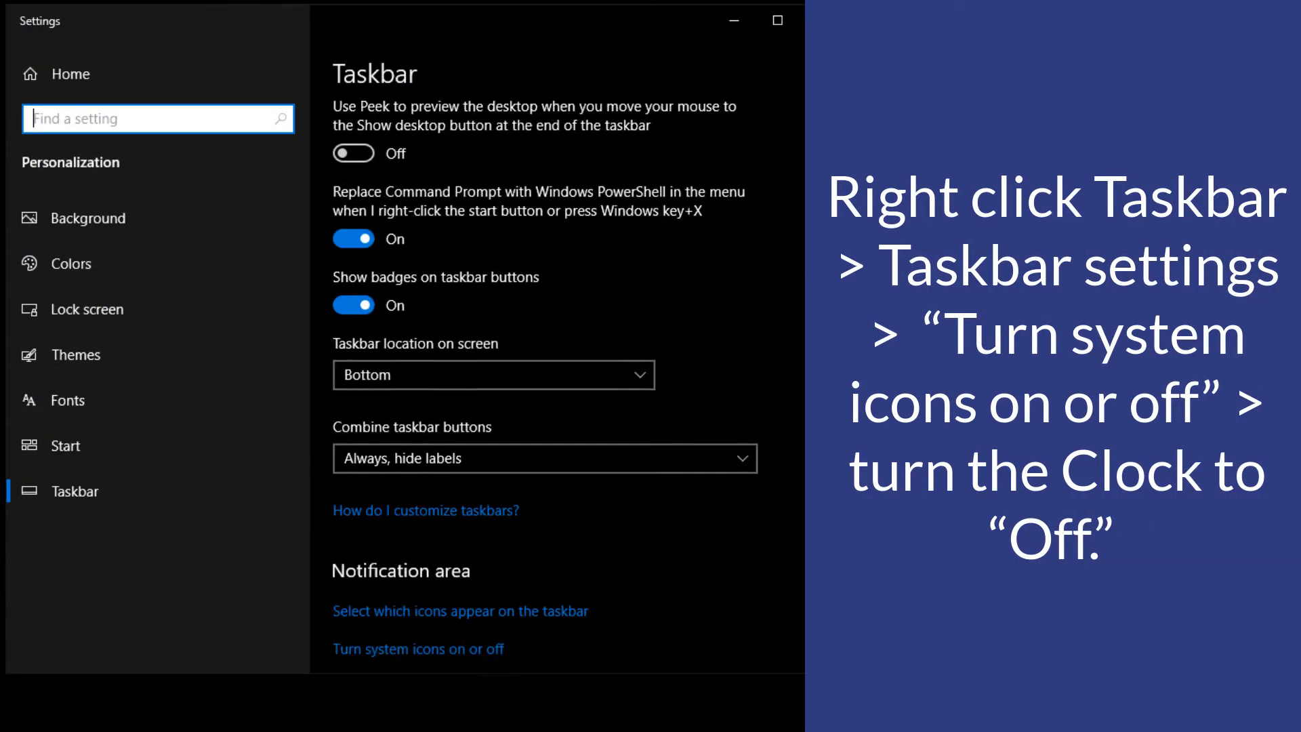
pyautogui.scroll(-3)
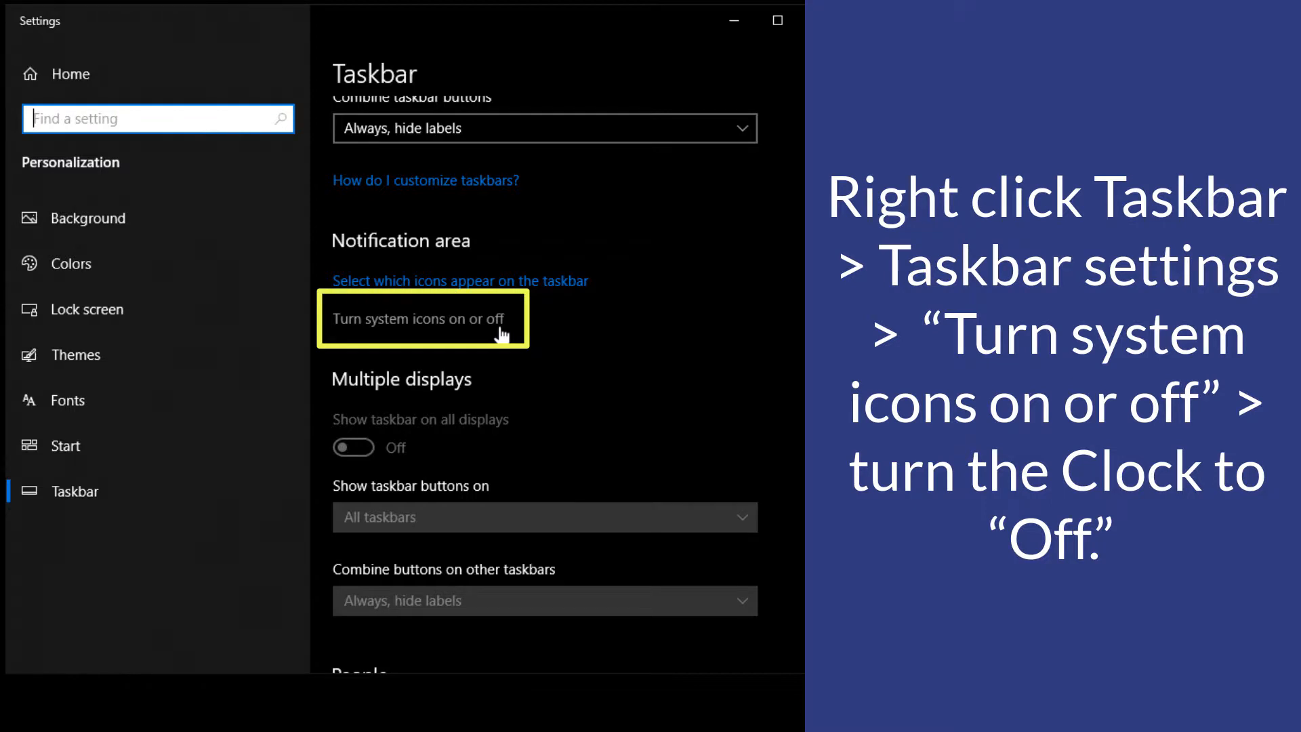
pyautogui.click(419, 318)
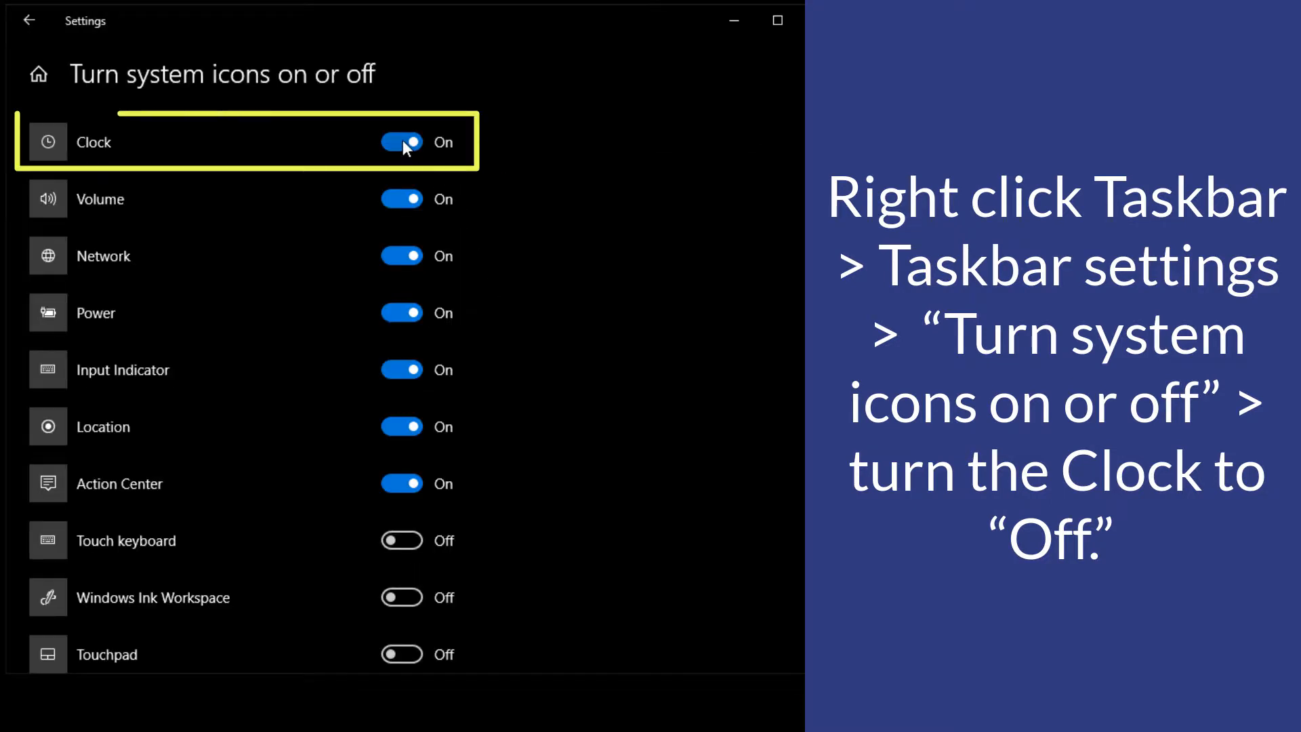
pyautogui.click(402, 141)
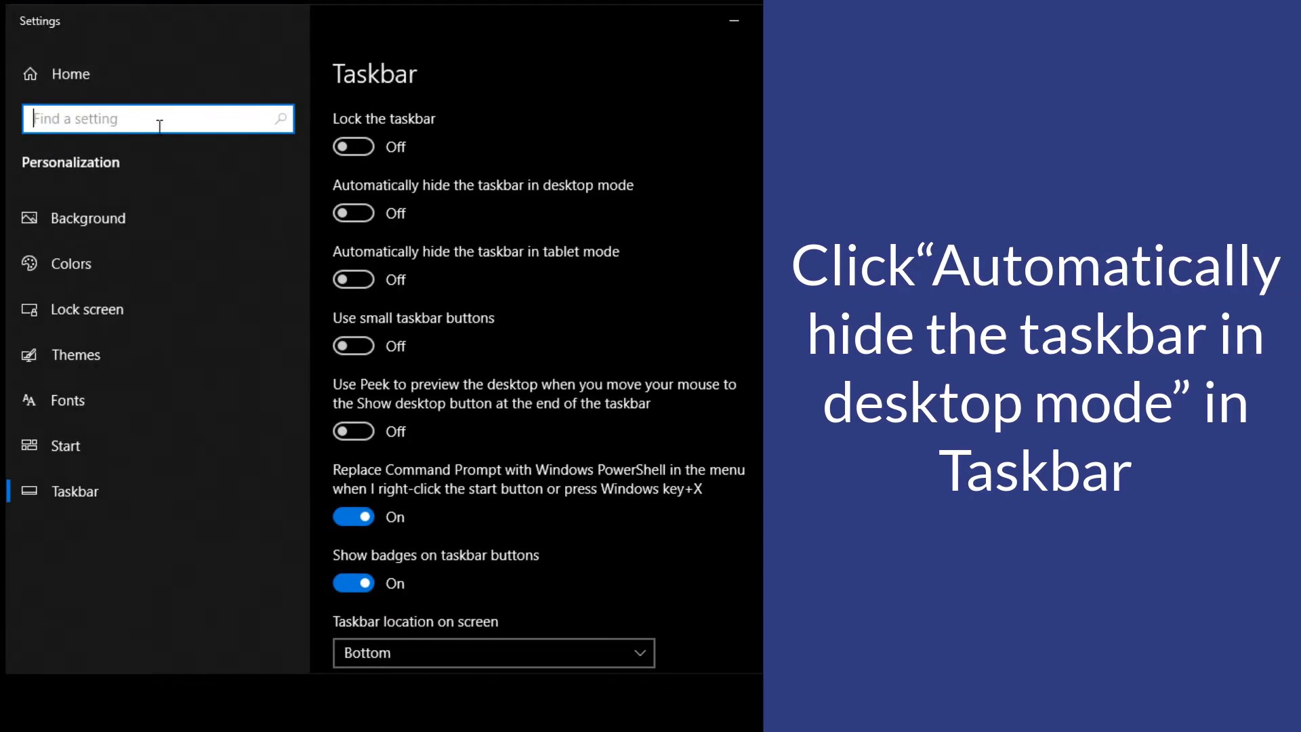
# Step: Enable Automatically hide the taskbar in desktop mode, then bring up the Start menu
pyautogui.click(354, 212)
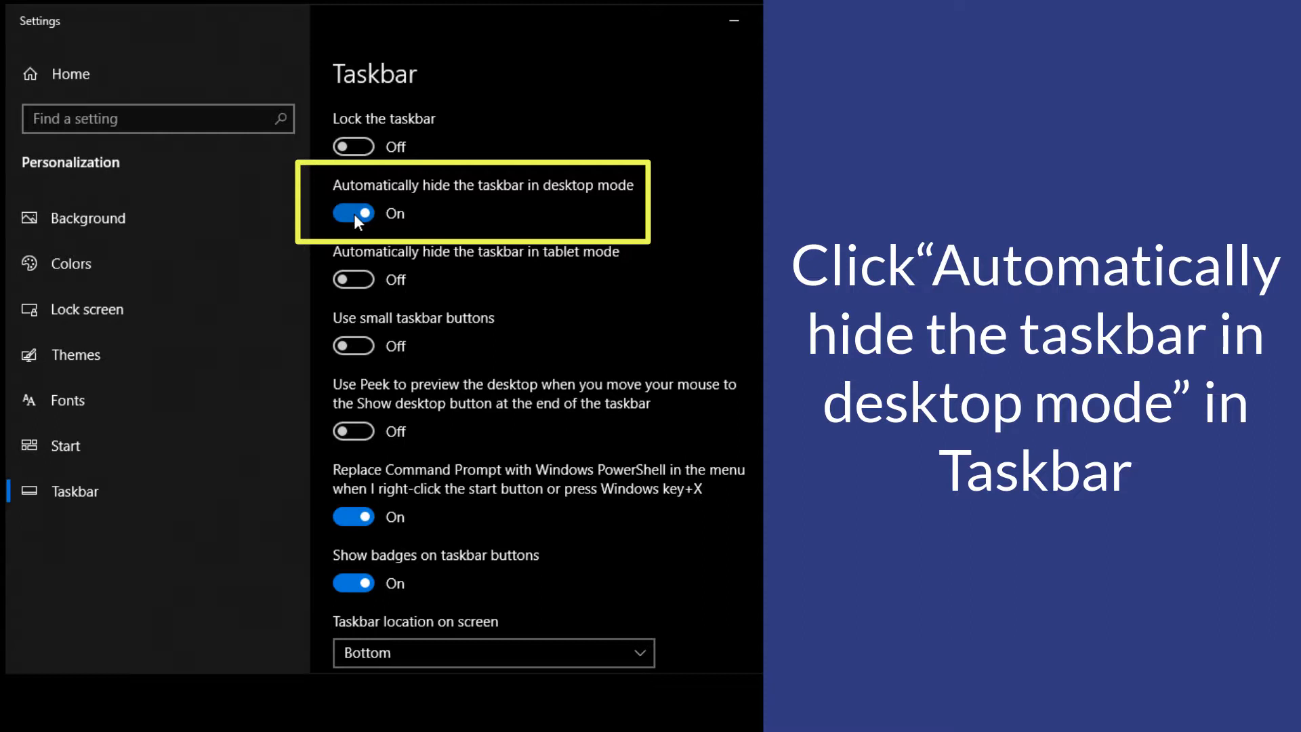
pyautogui.click(23, 711)
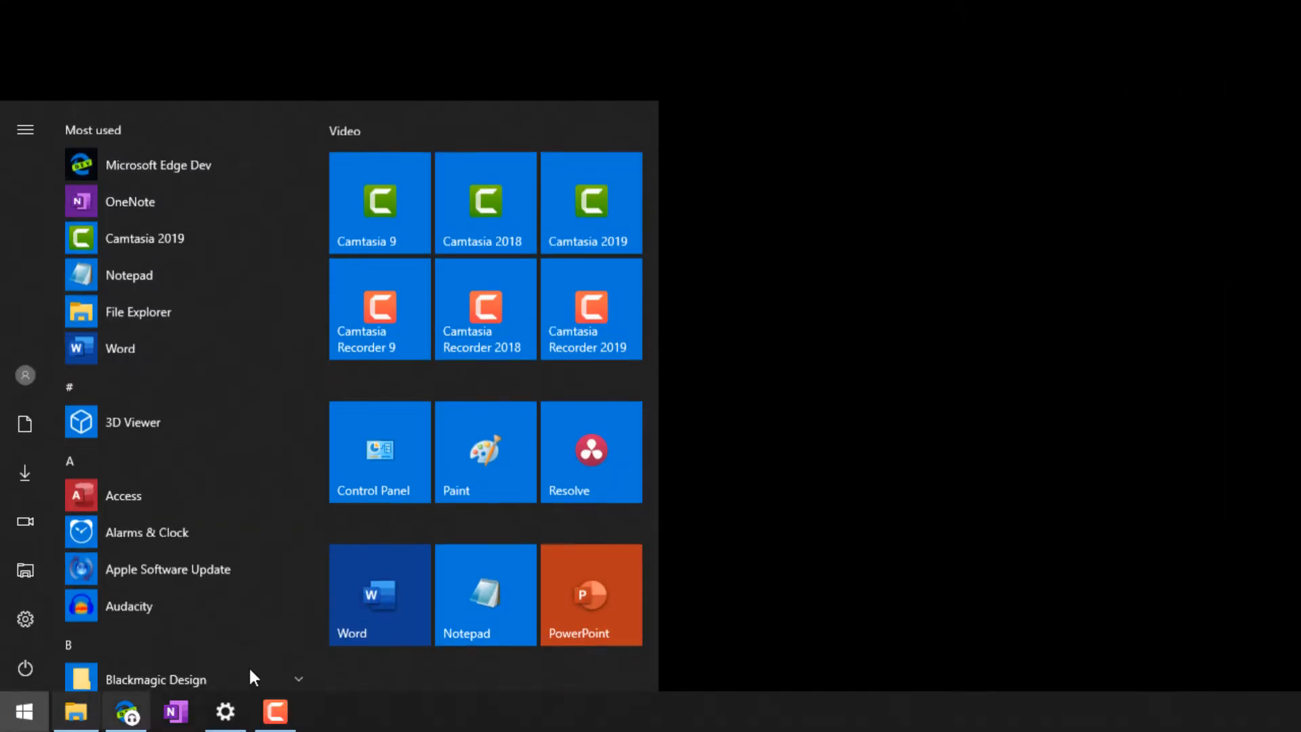
pyautogui.moveTo(591, 306)
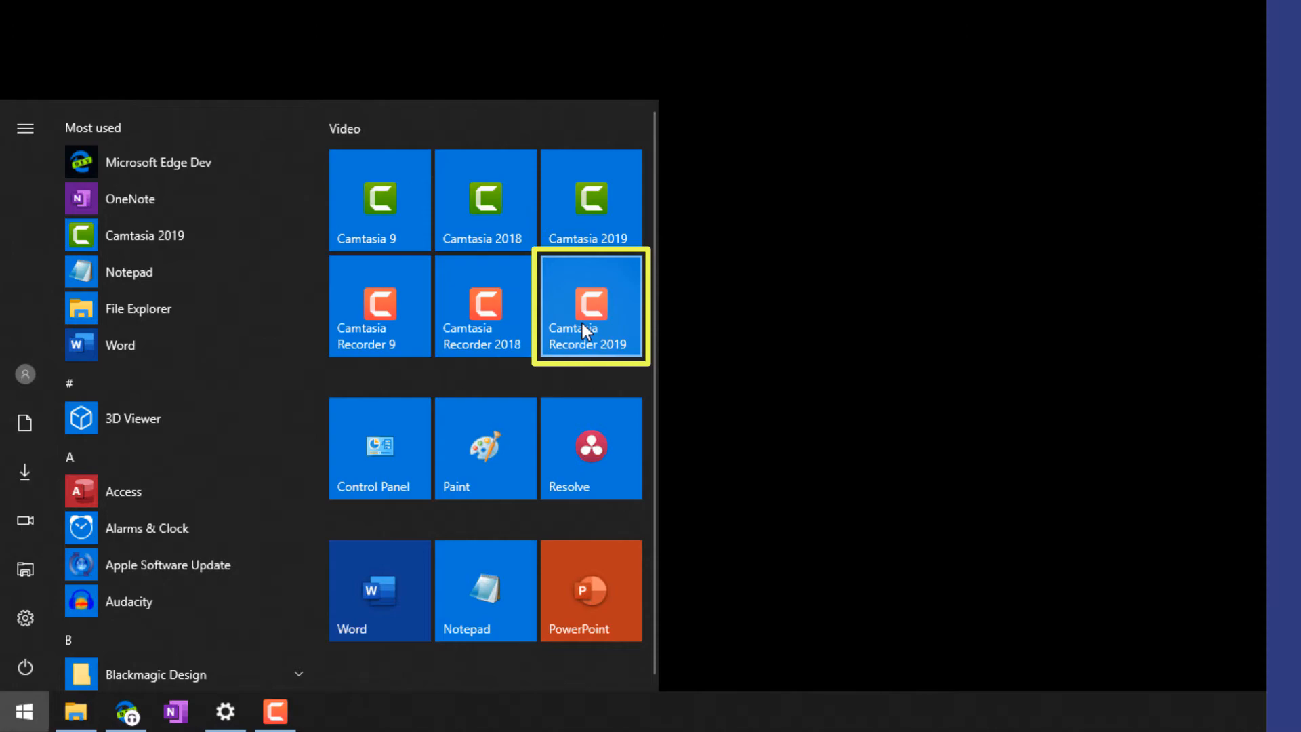
# Step: Record the screen with Camtasia Recorder 2019, stop with F10 and save it into the Camtasia editor
pyautogui.click(590, 304)
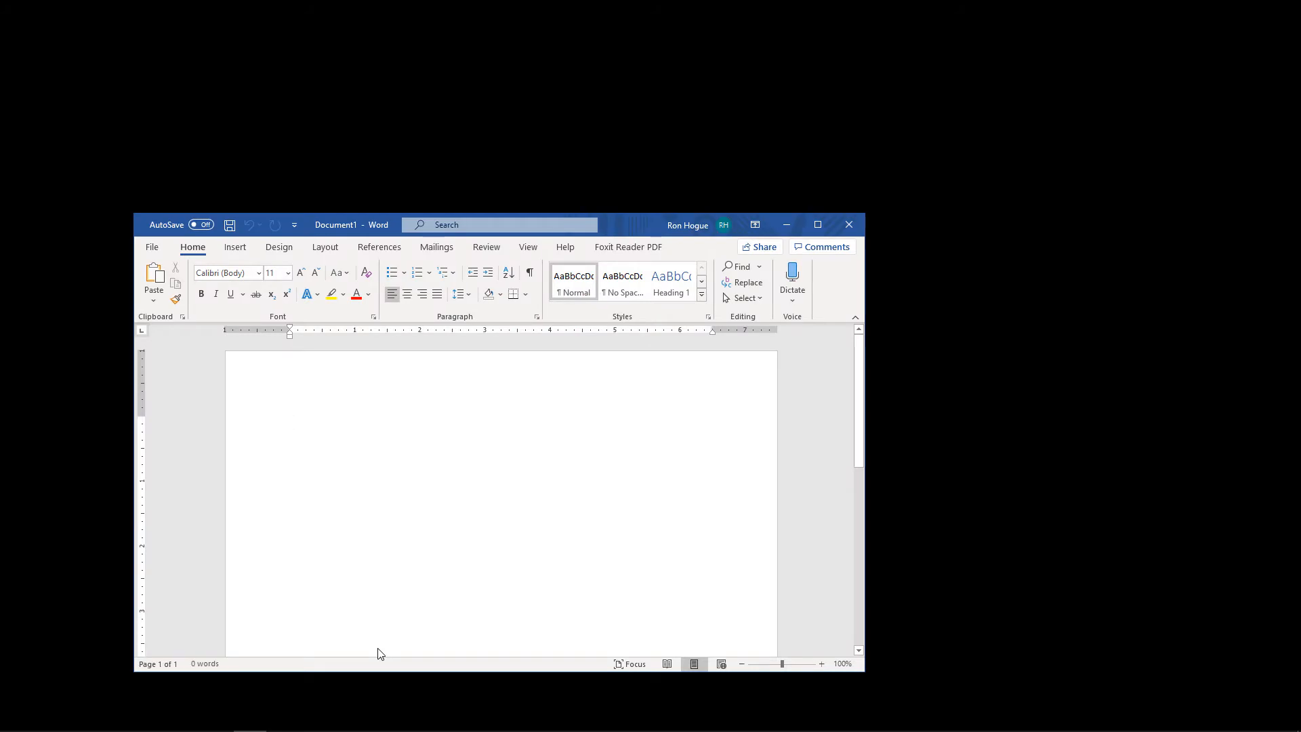
pyautogui.press('F10')
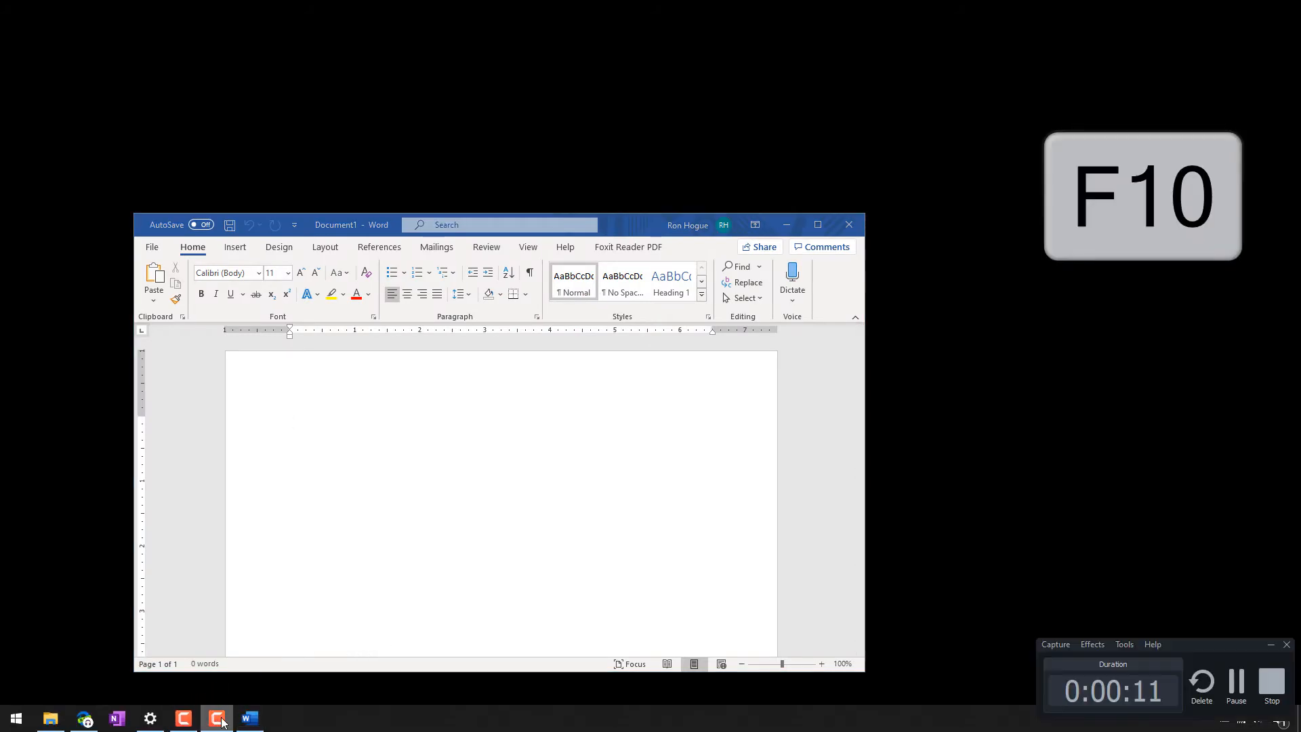
pyautogui.press('F10')
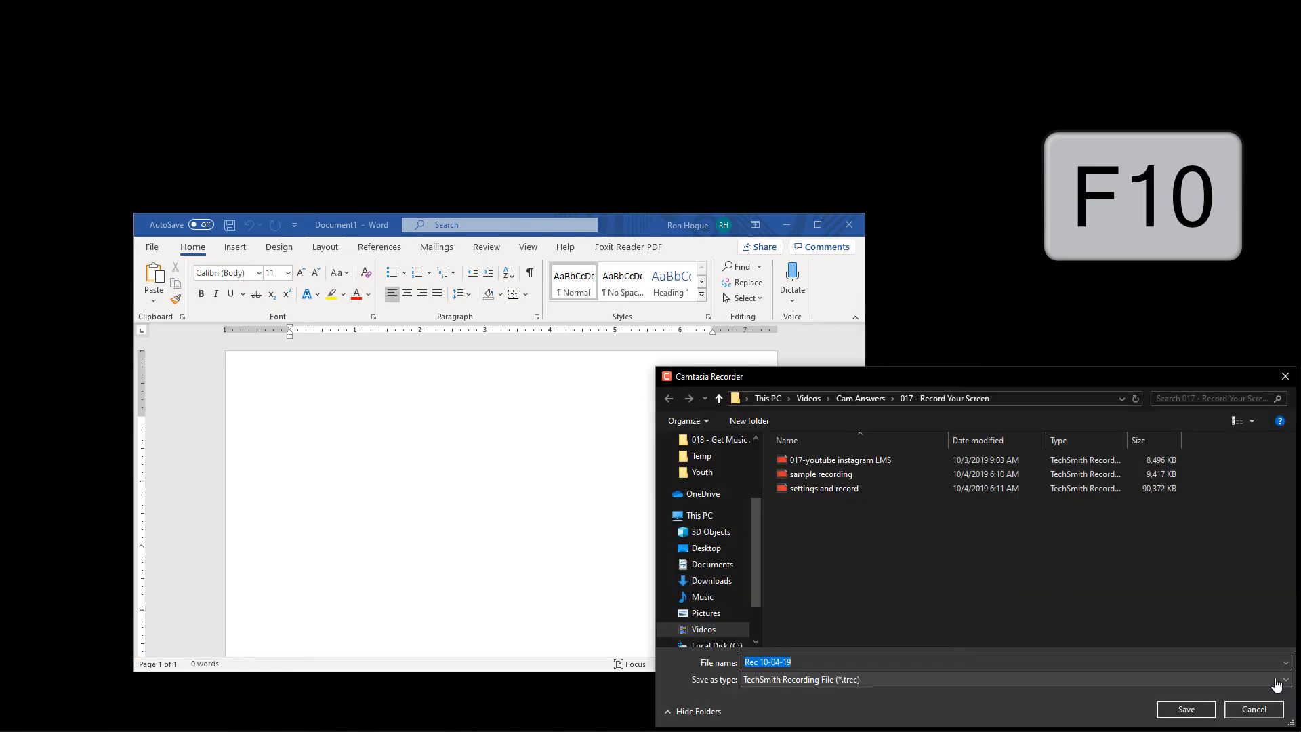
pyautogui.click(1185, 709)
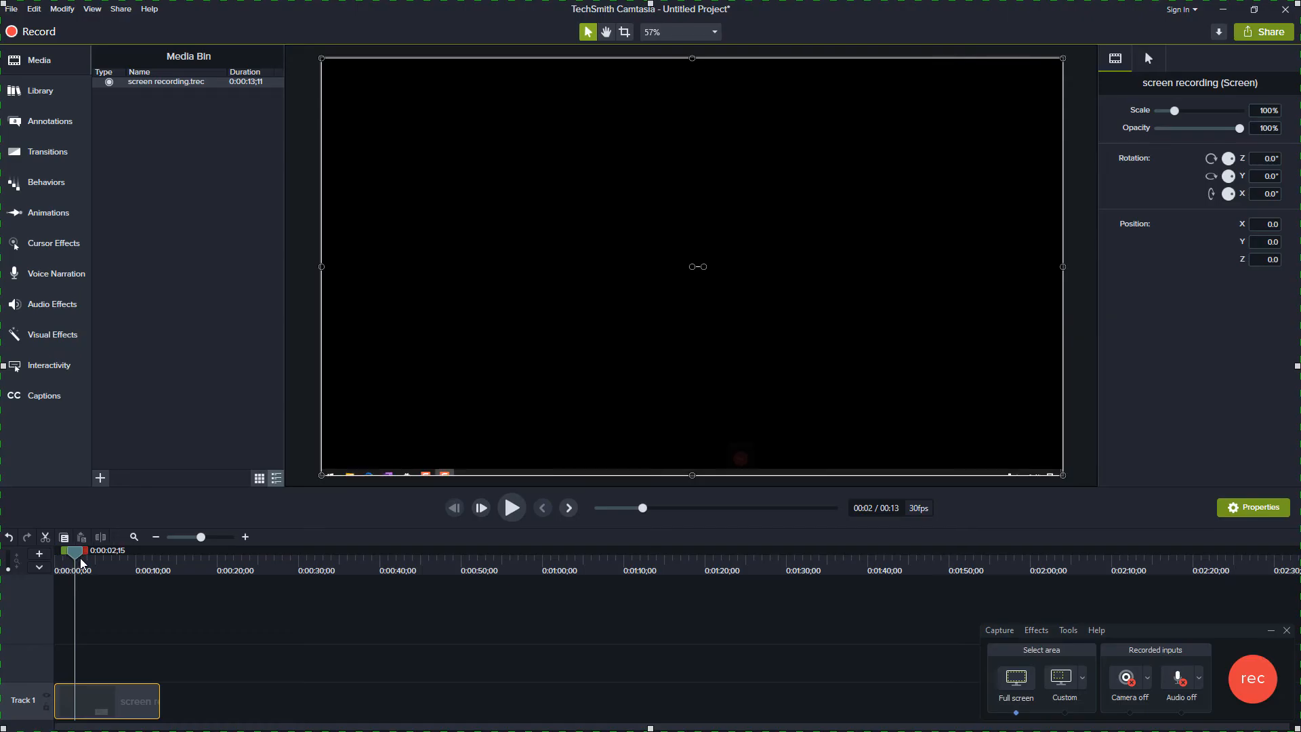